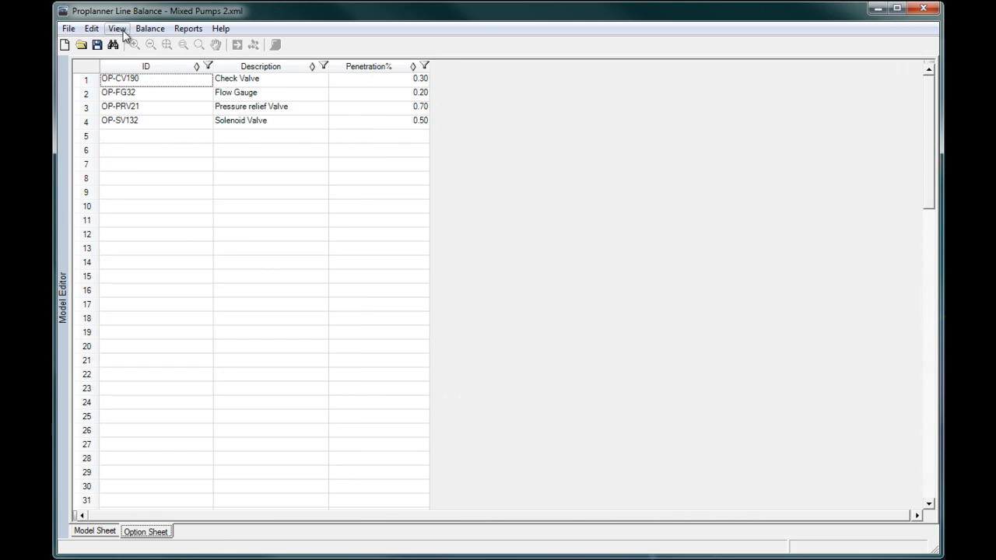
Review the Parts Editor containers, then show the Task Editor's 27 mixed-pump tasks and times
{"action": "left_click", "coordinate": [116, 29]}
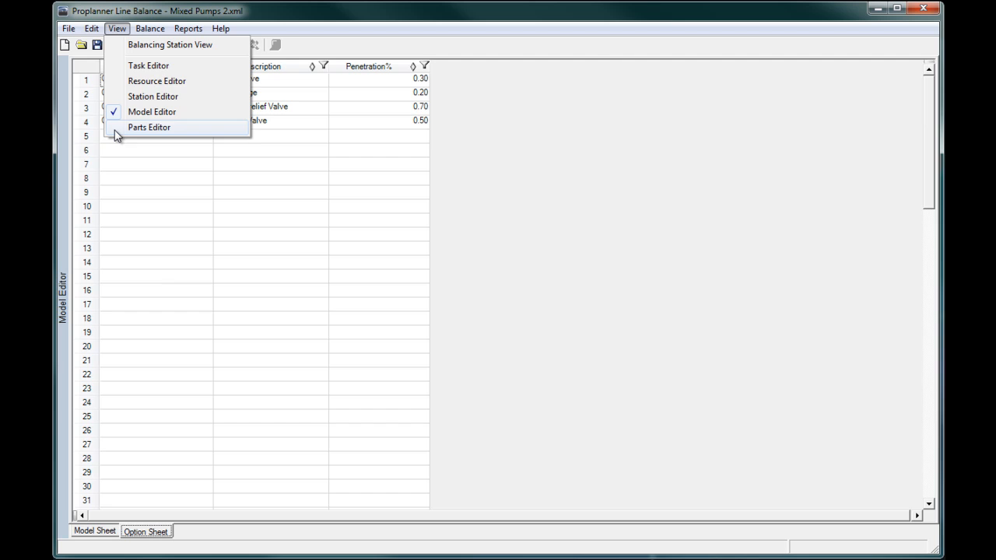
{"action": "left_click", "coordinate": [149, 127]}
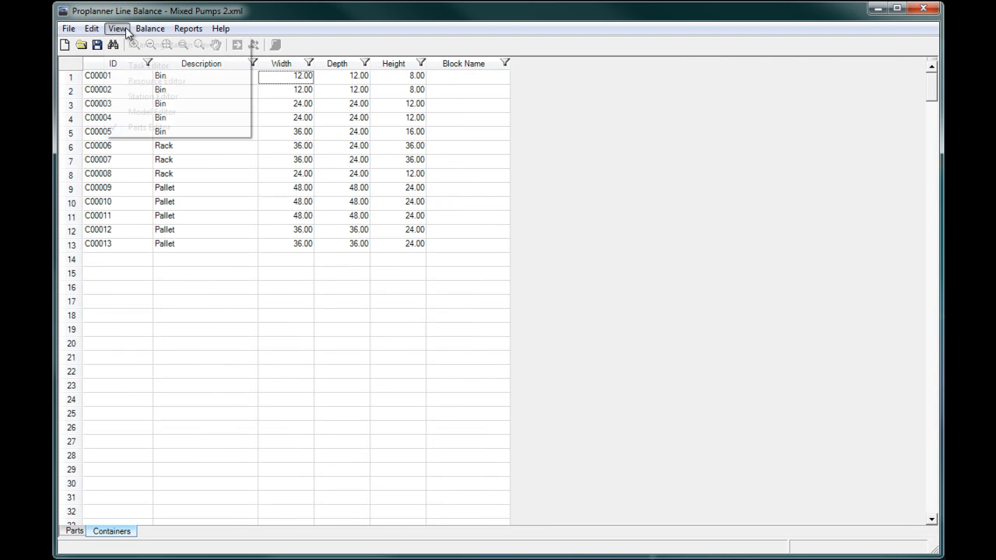
{"action": "left_click", "coordinate": [152, 81]}
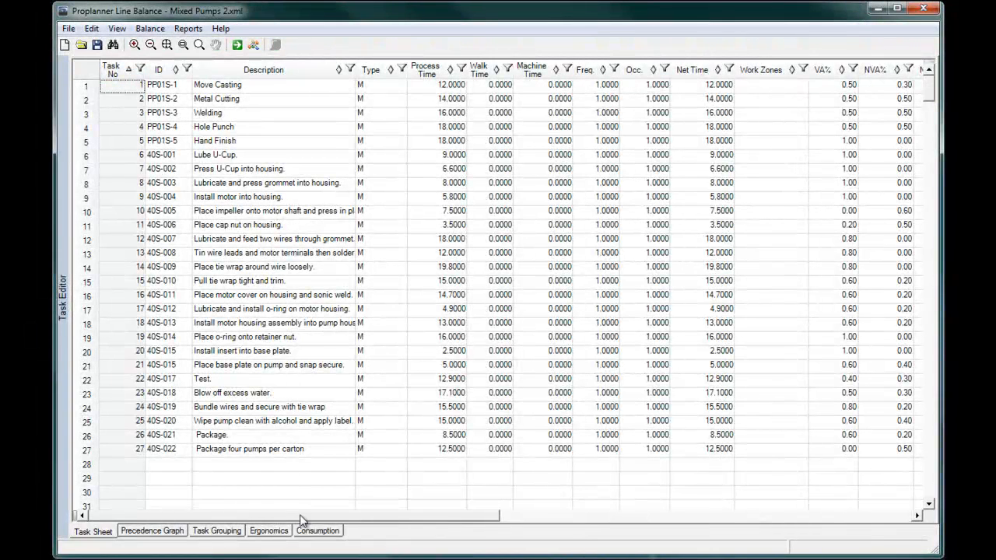
Scroll across the Task Sheet to see model, option and resource columns and the ergonomics ratings
{"action": "scroll", "scroll_direction": "right", "scroll_amount": 3}
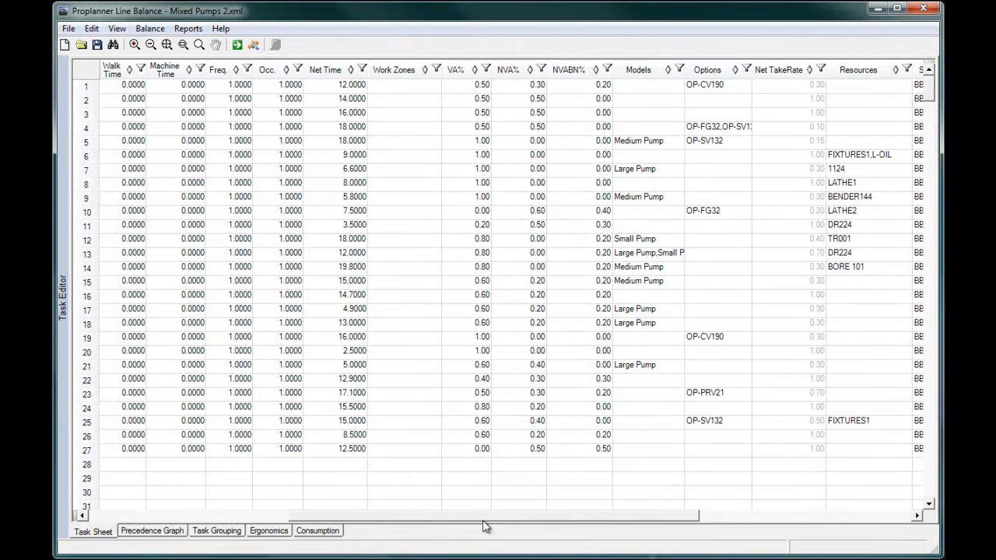
{"action": "scroll", "scroll_direction": "right", "scroll_amount": 3}
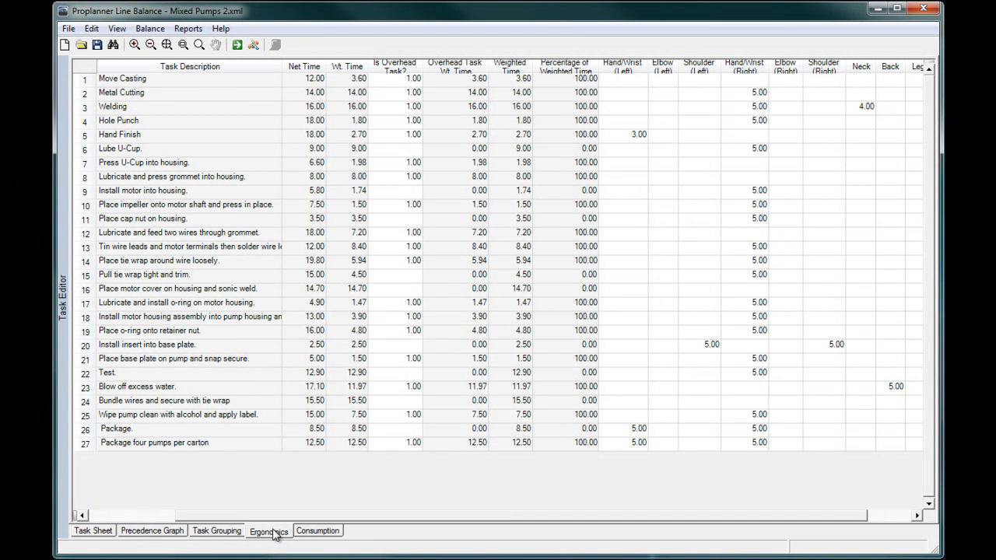
{"action": "mouse_move", "coordinate": [226, 552]}
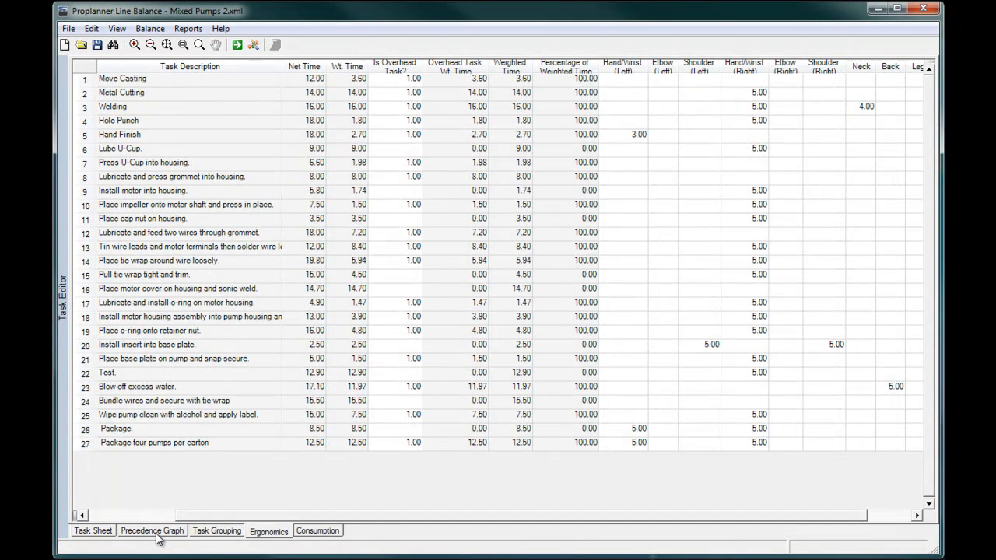
Show the precedence graph with the new predecessors and auto-layout its branches
{"action": "left_click", "coordinate": [152, 530]}
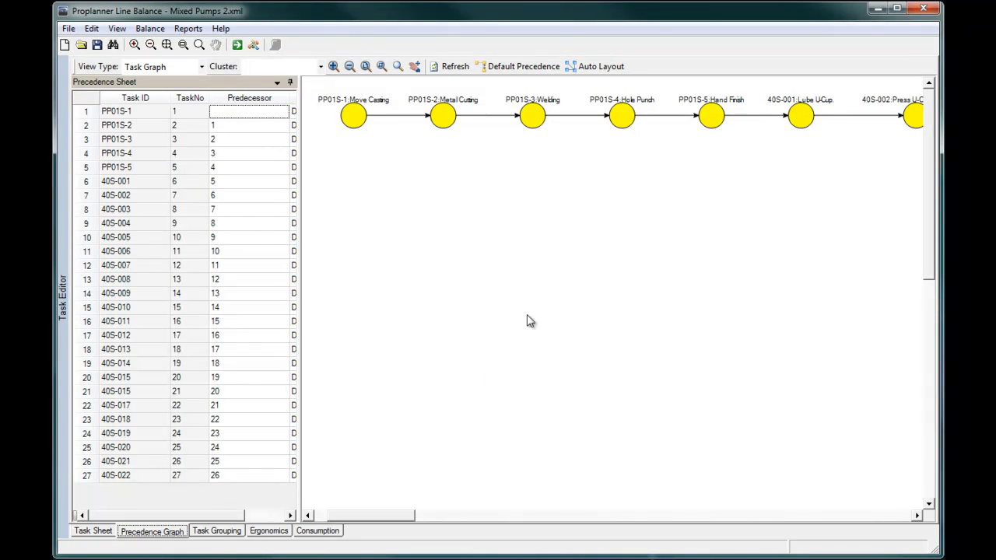
{"action": "mouse_move", "coordinate": [642, 130]}
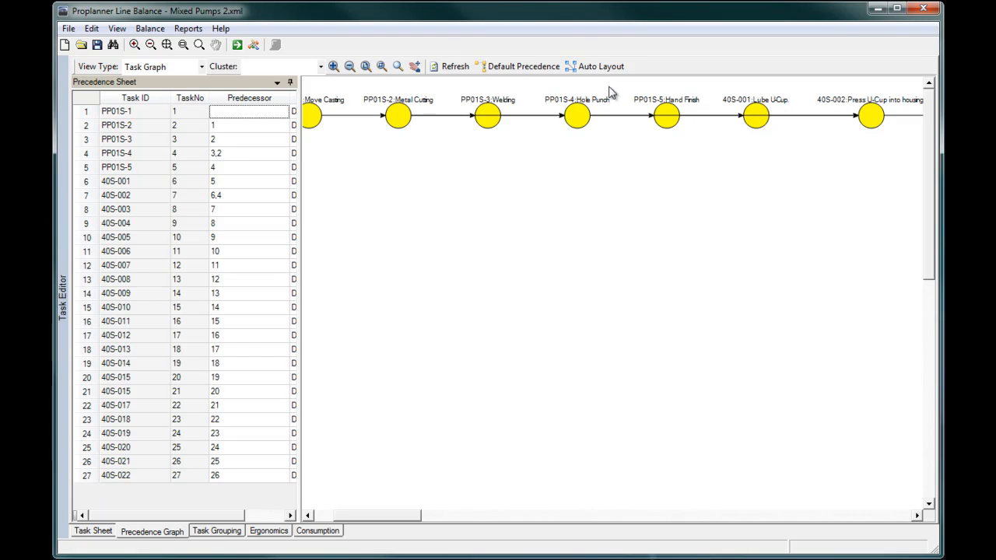
{"action": "left_click", "coordinate": [601, 66]}
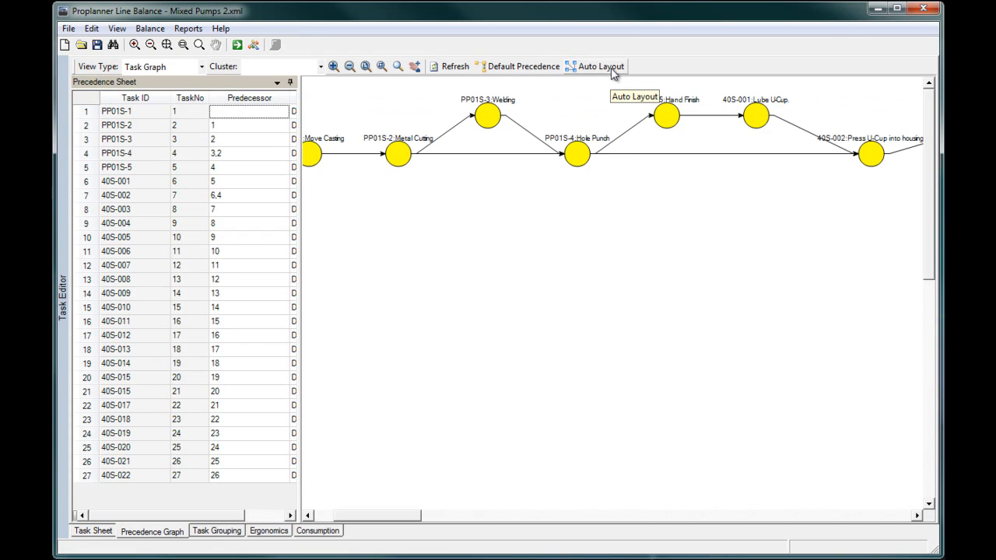
{"action": "mouse_move", "coordinate": [188, 28]}
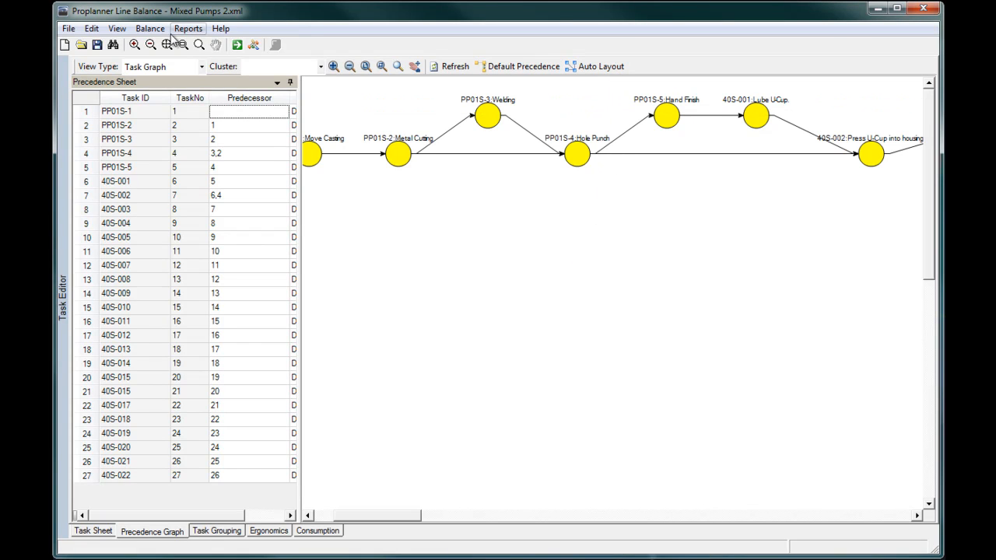
In the station view, run a first default balance with the chosen balance type, algorithm and value 45
{"action": "left_click", "coordinate": [116, 28]}
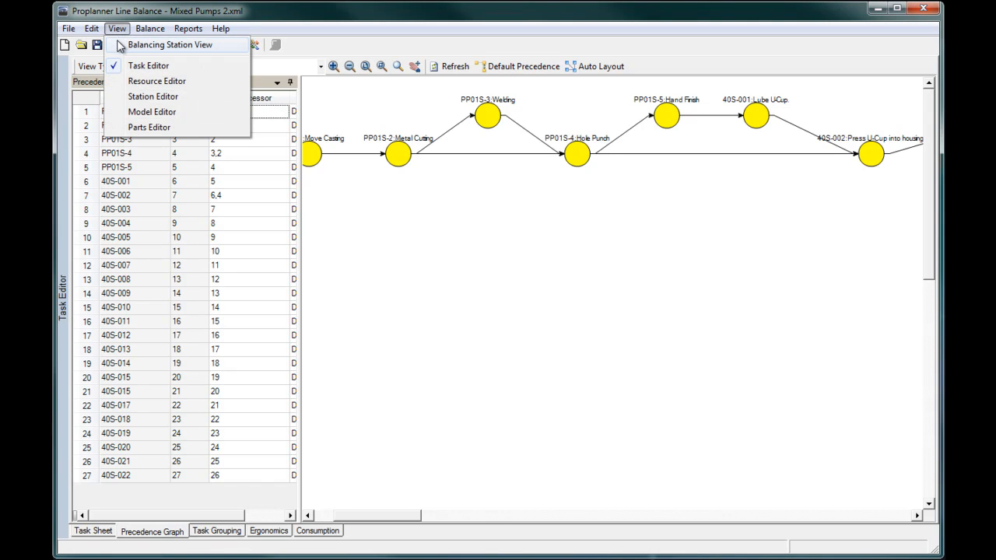
{"action": "left_click", "coordinate": [169, 44]}
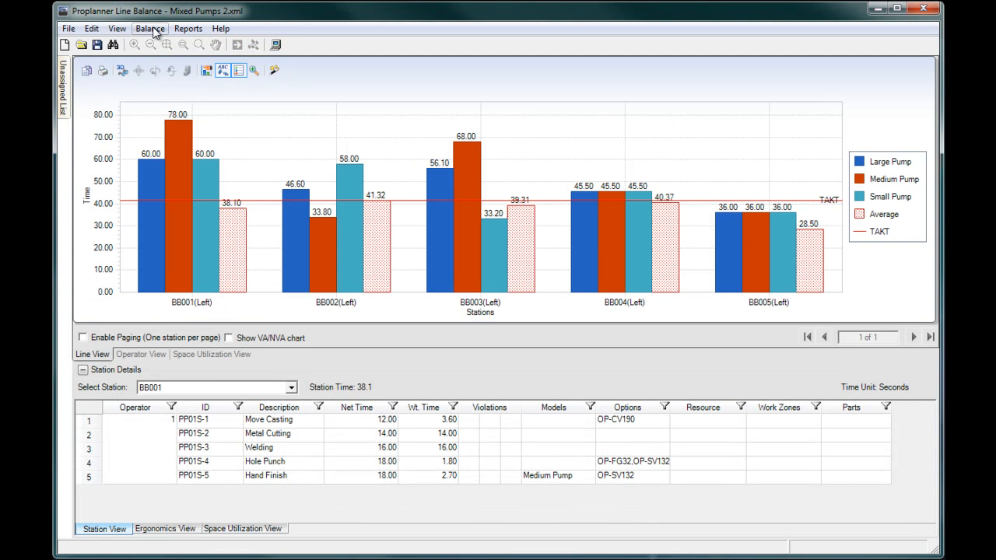
{"action": "left_click", "coordinate": [149, 28]}
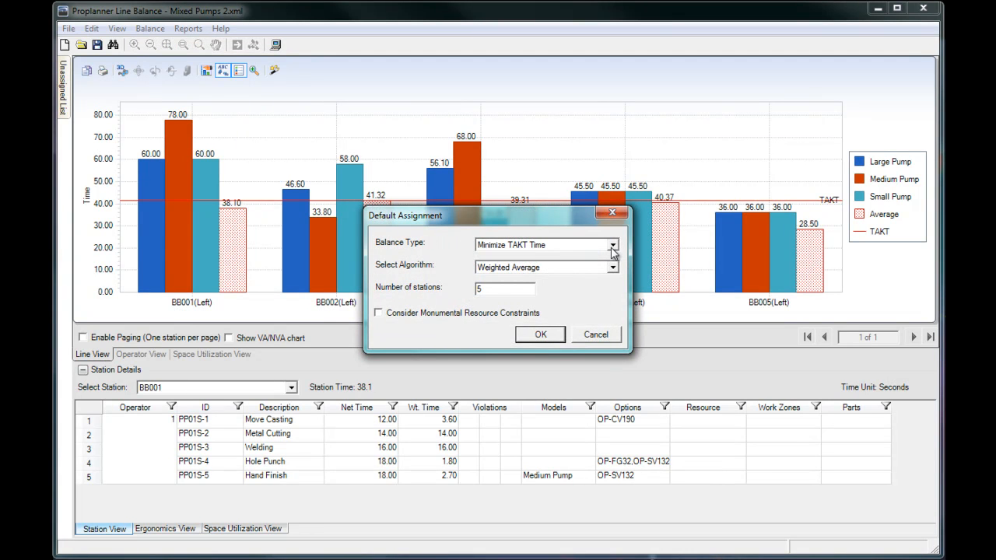
{"action": "left_click", "coordinate": [614, 245]}
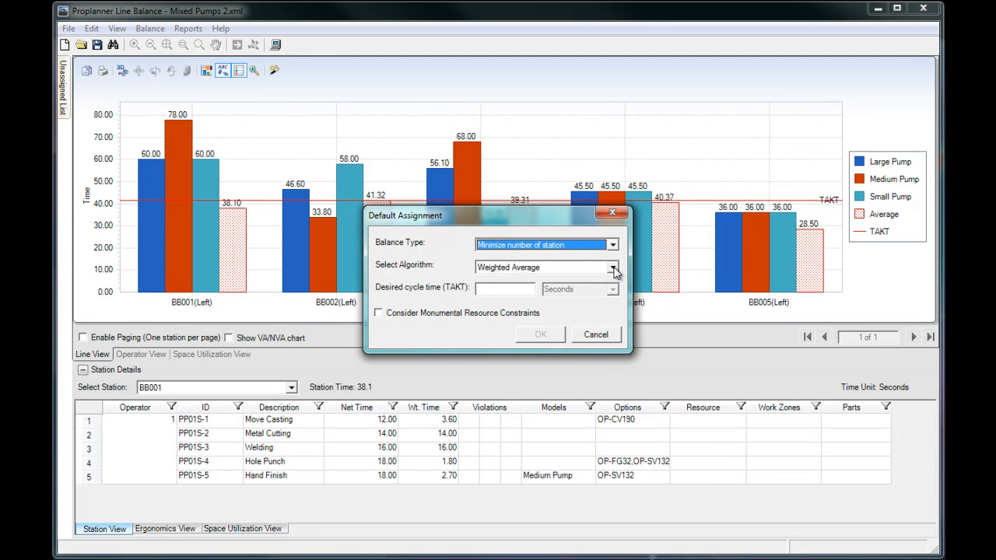
{"action": "left_click", "coordinate": [612, 267]}
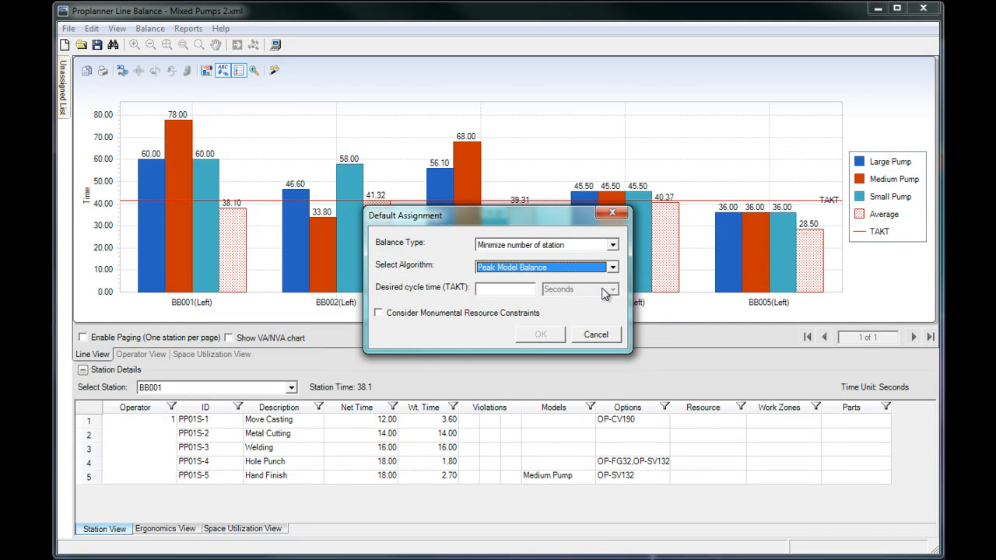
{"action": "type", "text": "45"}
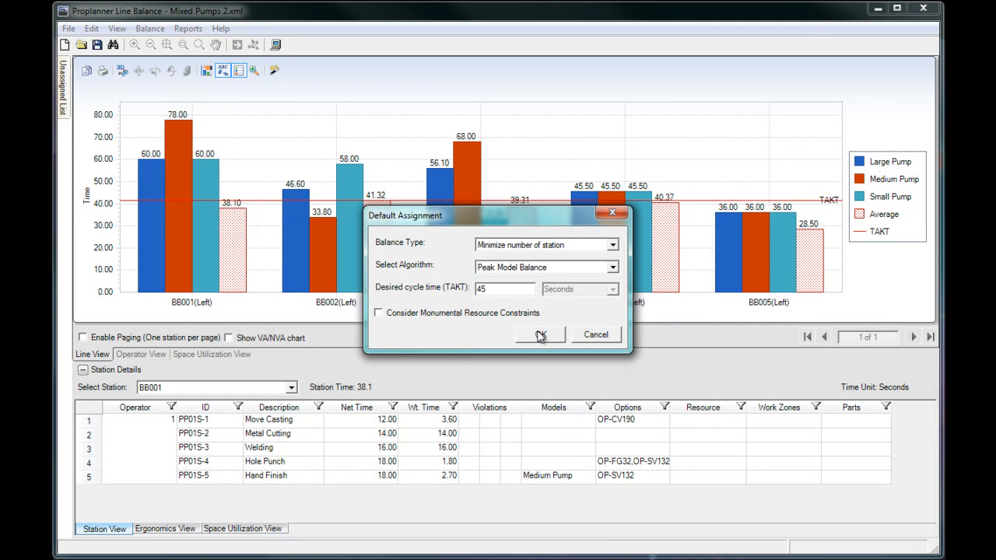
{"action": "left_click", "coordinate": [540, 335]}
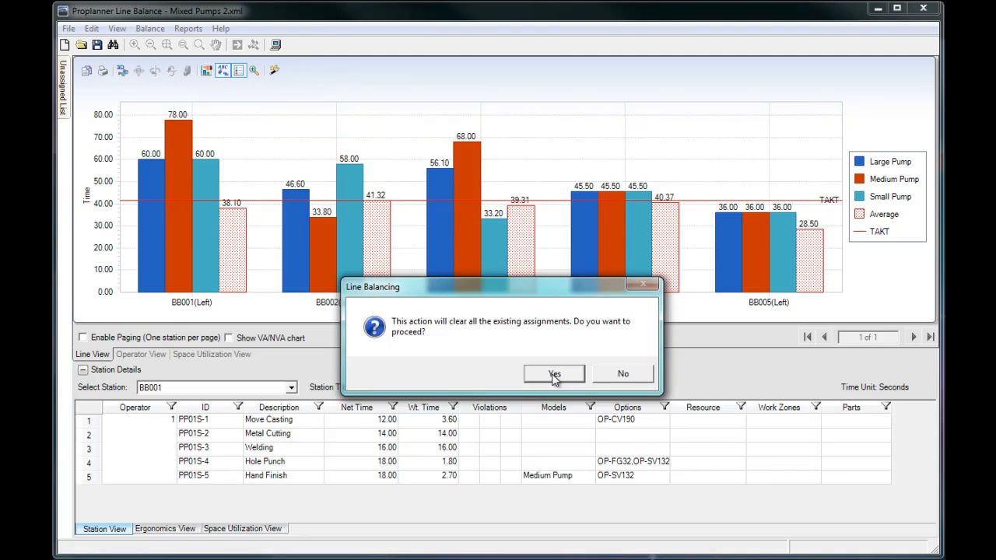
{"action": "left_click", "coordinate": [554, 373]}
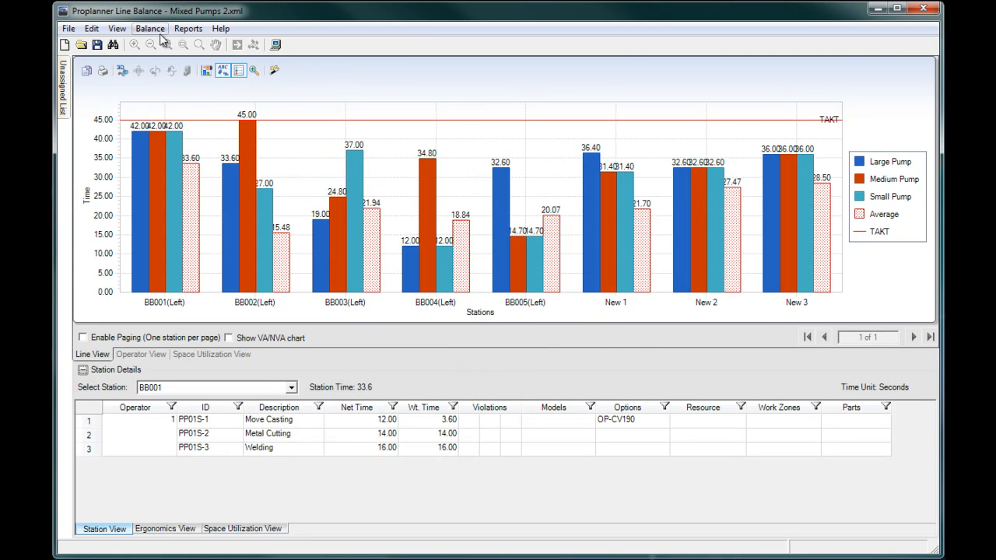
Rebalance to minimize TAKT time with weighted average across 4 stations, clearing prior assignments
{"action": "left_click", "coordinate": [150, 28]}
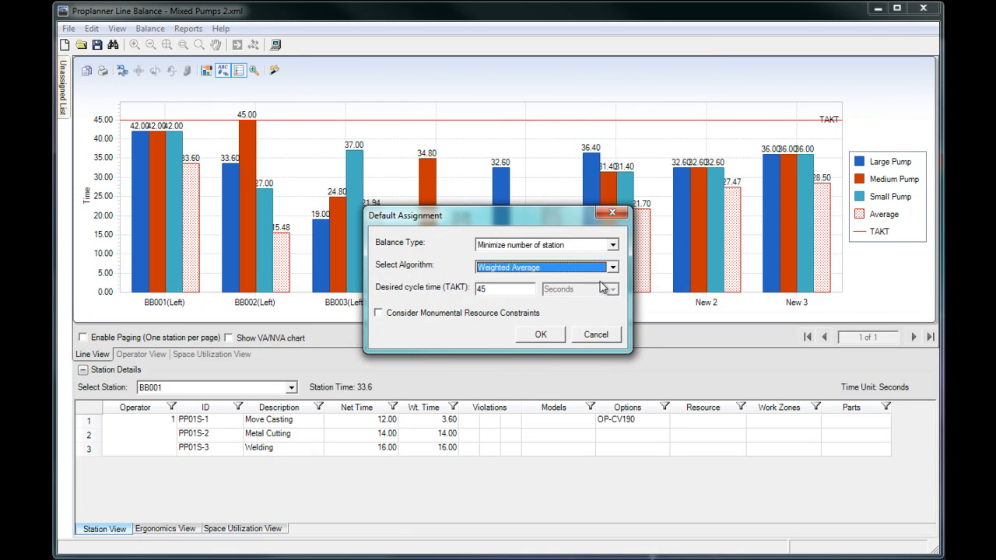
{"action": "left_click", "coordinate": [540, 334]}
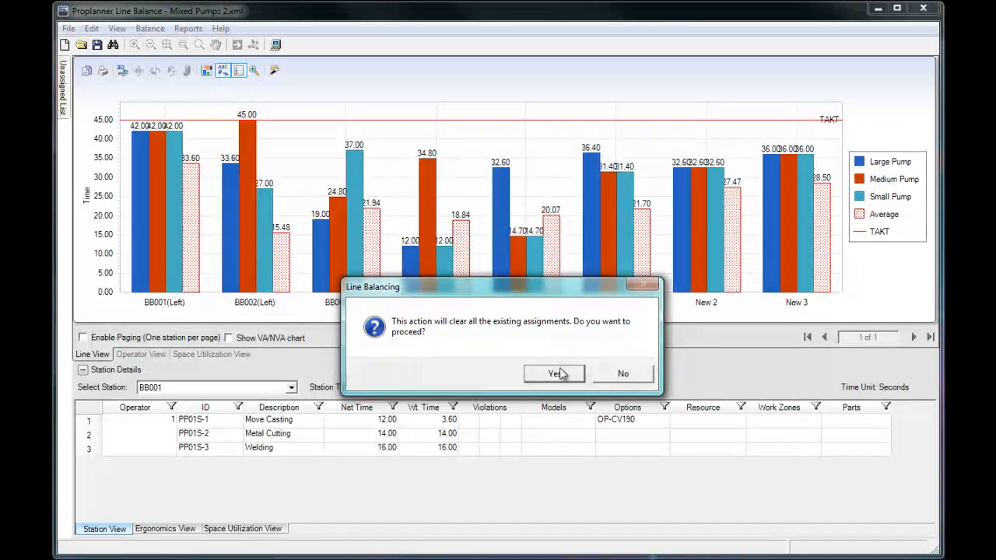
{"action": "left_click", "coordinate": [553, 374]}
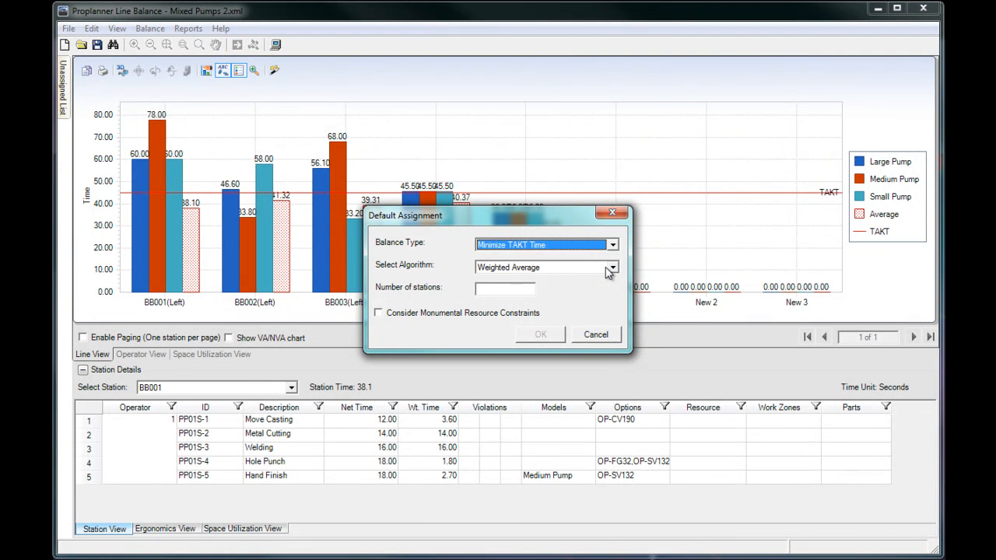
{"action": "type", "text": "4"}
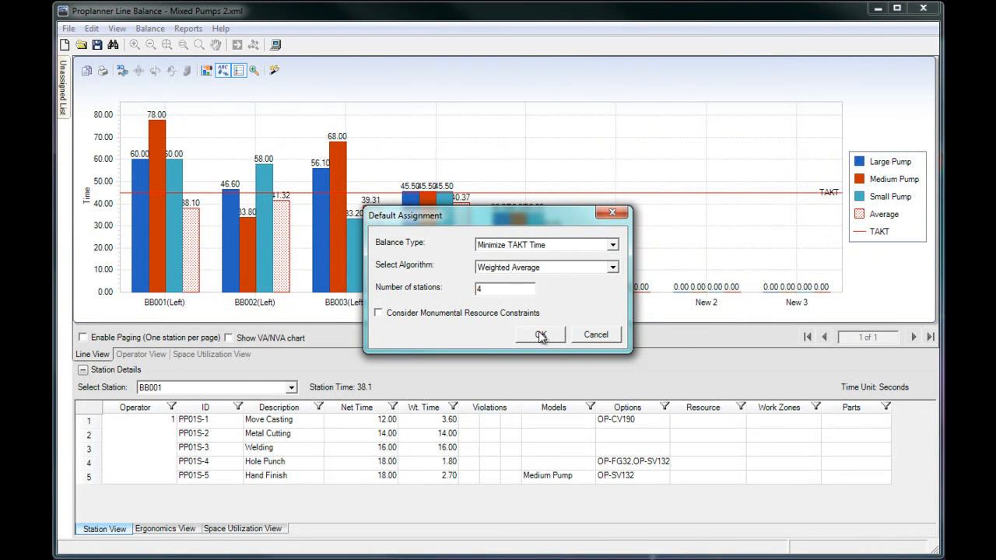
{"action": "left_click", "coordinate": [540, 334]}
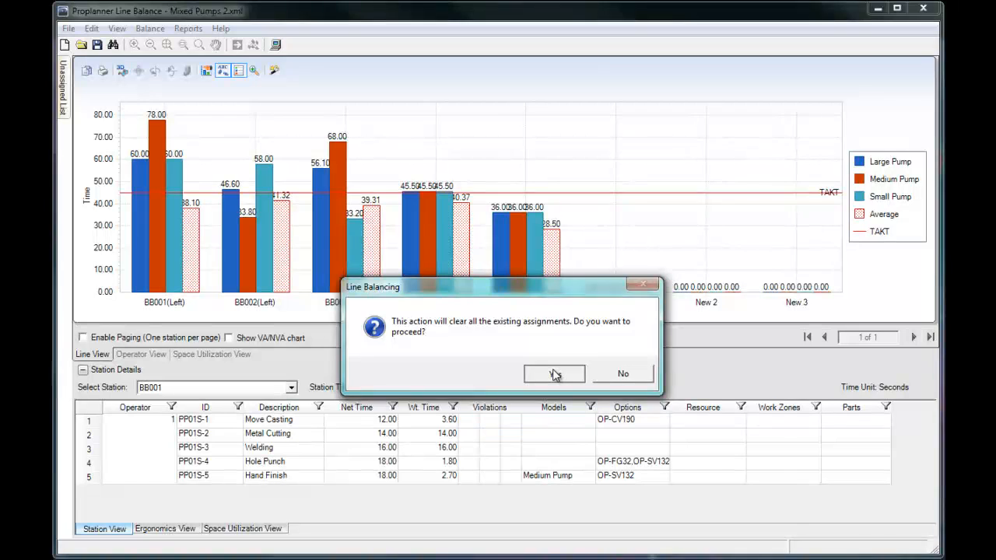
{"action": "left_click", "coordinate": [553, 373]}
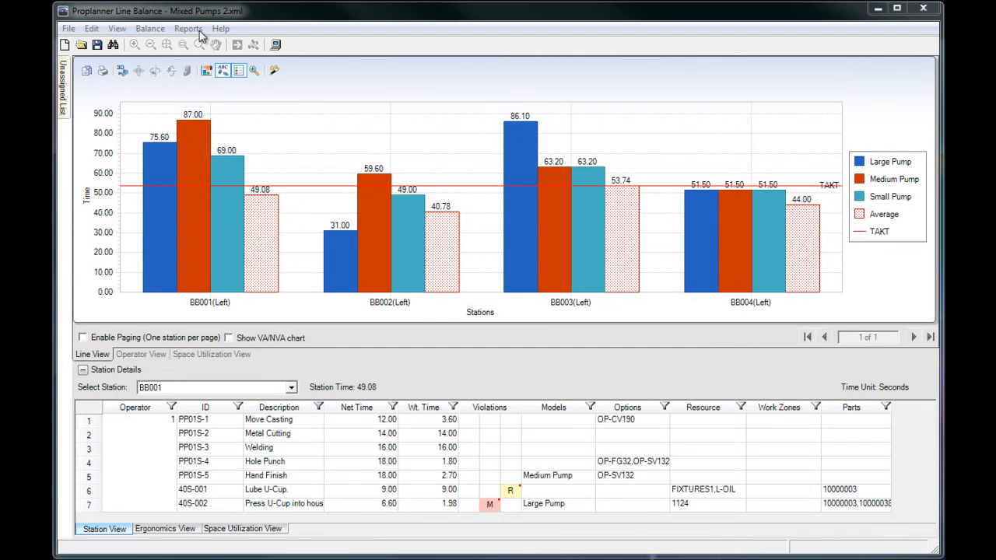
{"action": "left_click", "coordinate": [187, 28]}
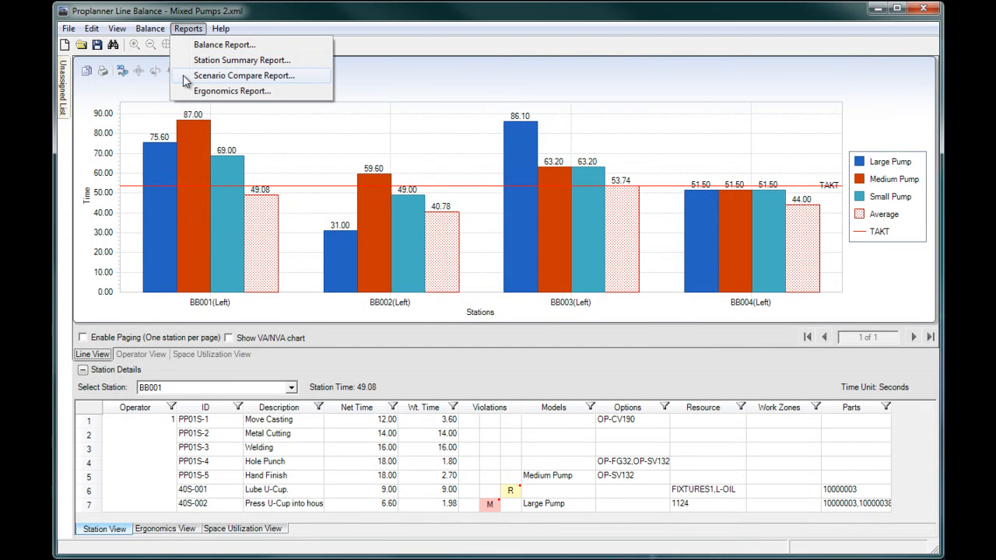
{"action": "left_click", "coordinate": [244, 75]}
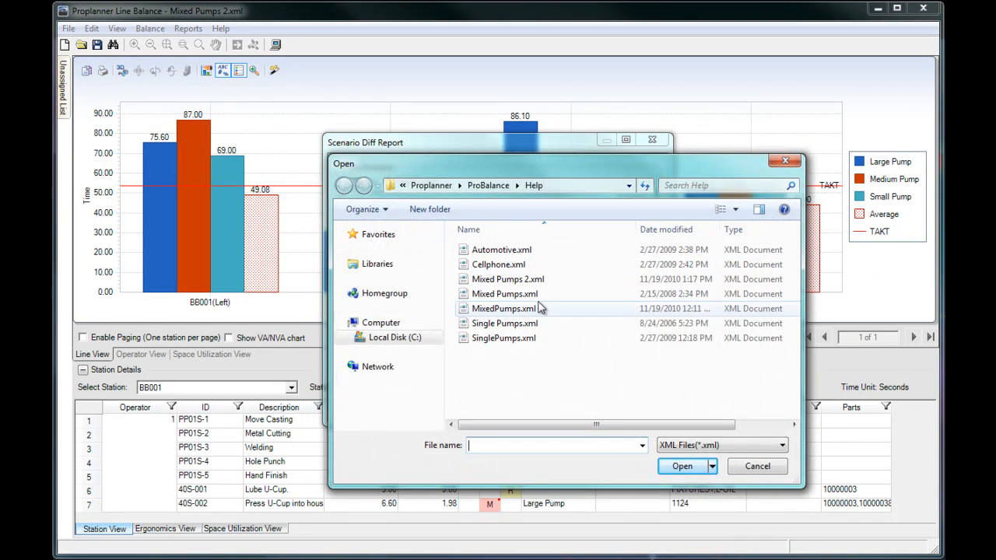
{"action": "left_click", "coordinate": [756, 466]}
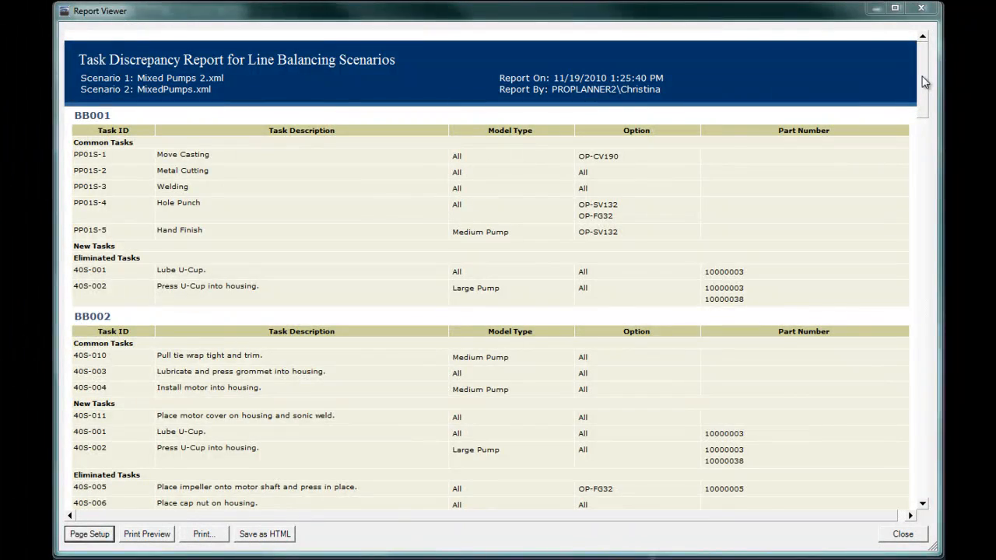
{"action": "scroll", "scroll_direction": "down", "scroll_amount": 3}
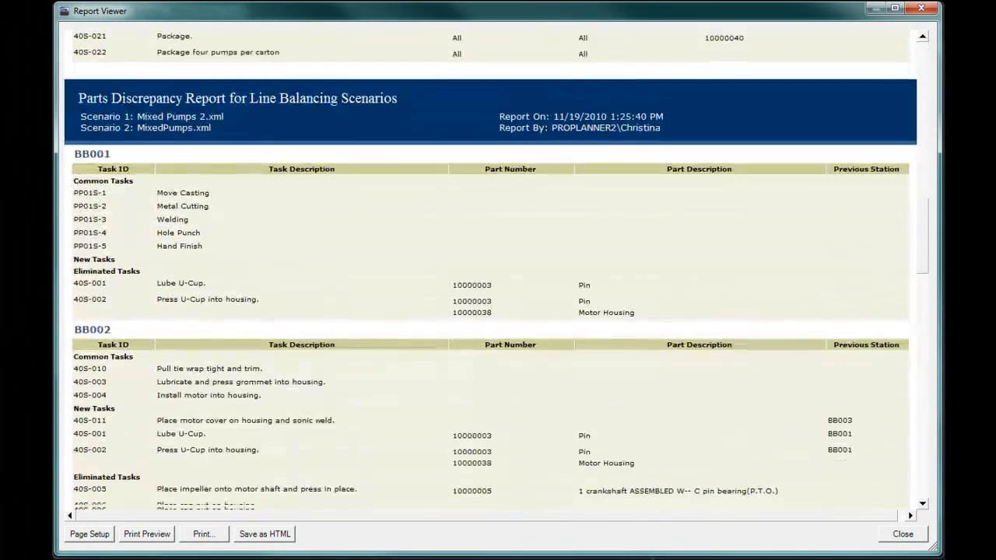
{"action": "scroll", "scroll_direction": "down", "scroll_amount": 3}
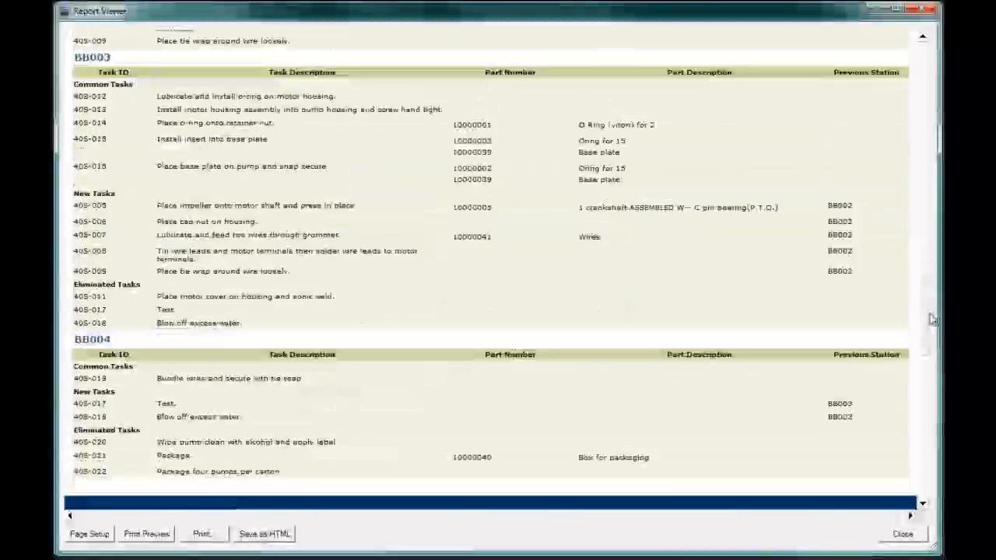
{"action": "scroll", "scroll_direction": "up", "scroll_amount": 3}
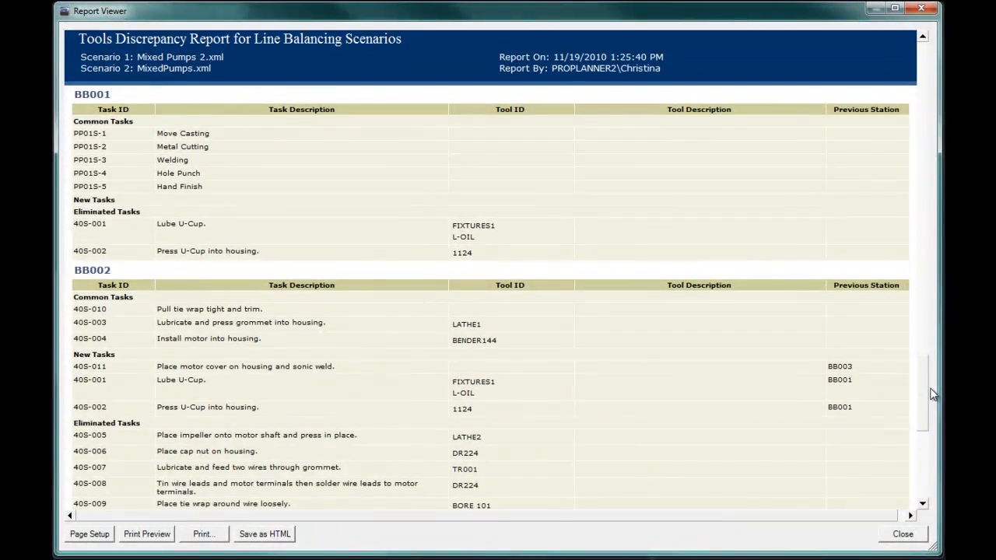
{"action": "left_click", "coordinate": [902, 533]}
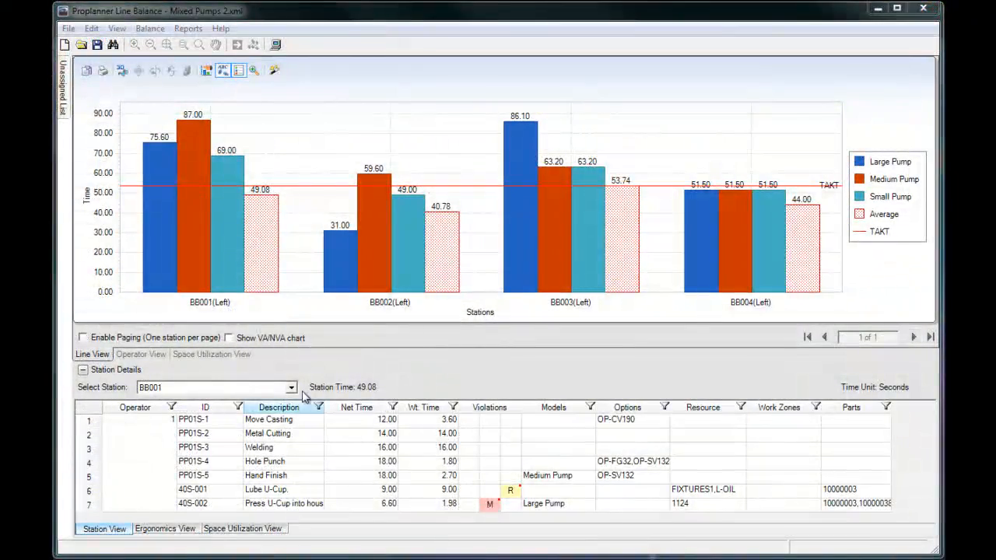
Review the Ergonomics Report with overhead-task times, then close it
{"action": "left_click", "coordinate": [188, 28]}
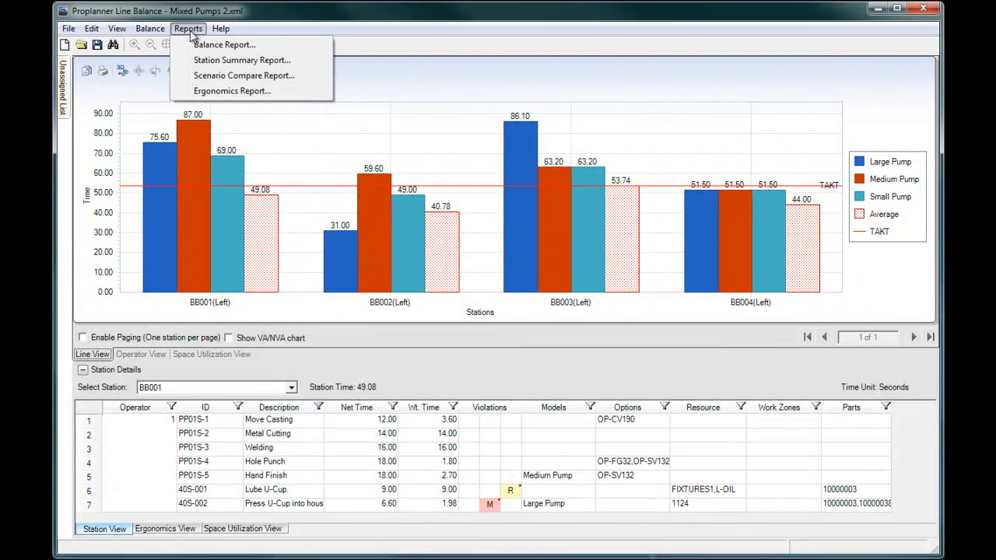
{"action": "left_click", "coordinate": [232, 91]}
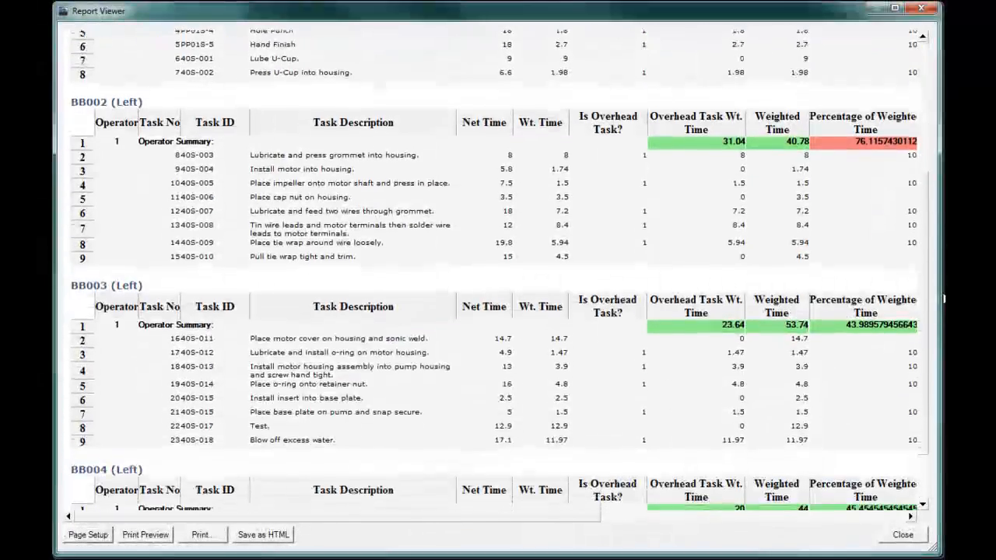
{"action": "scroll", "scroll_direction": "down", "scroll_amount": 3}
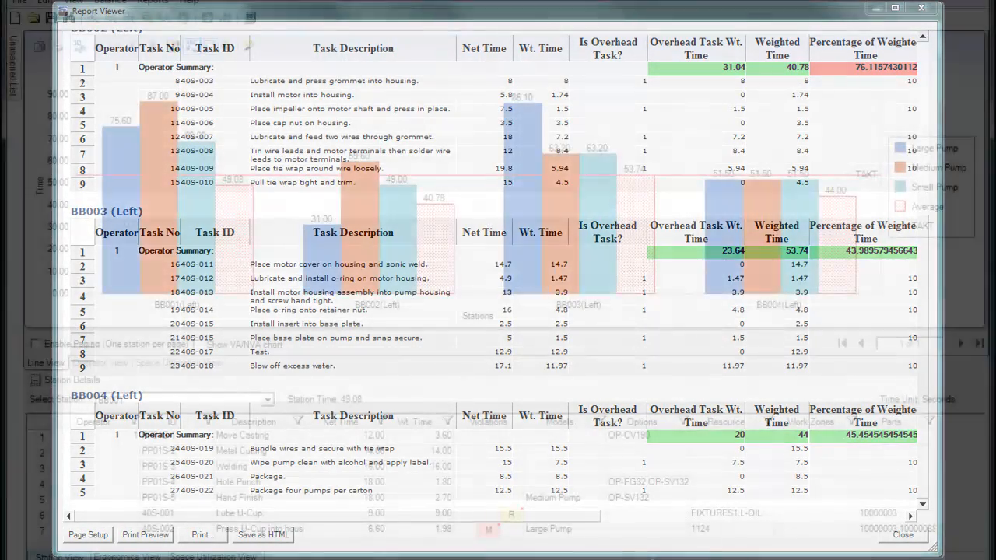
{"action": "left_click", "coordinate": [901, 535]}
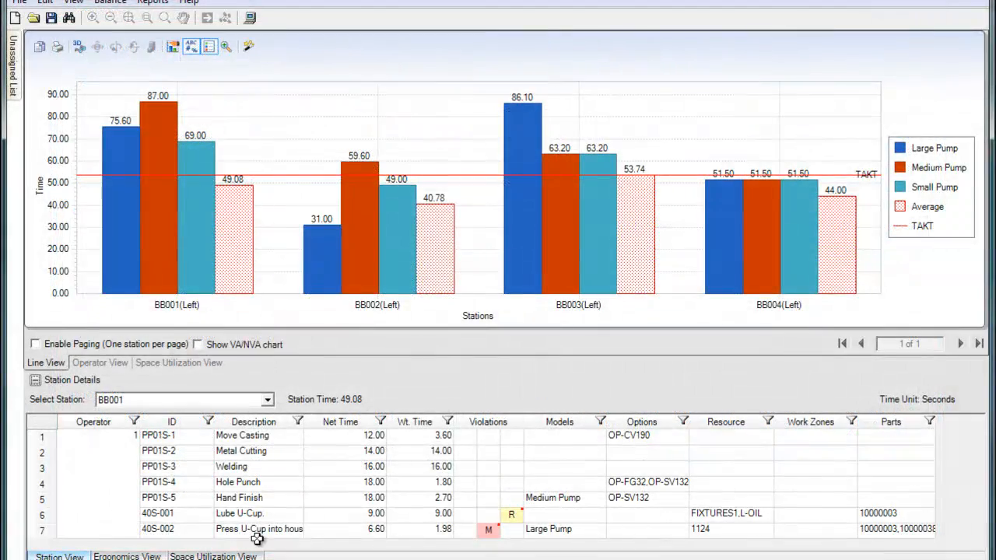
Show the Space Utilization View of lineside width per station, with BB002 over capacity
{"action": "left_click", "coordinate": [242, 435]}
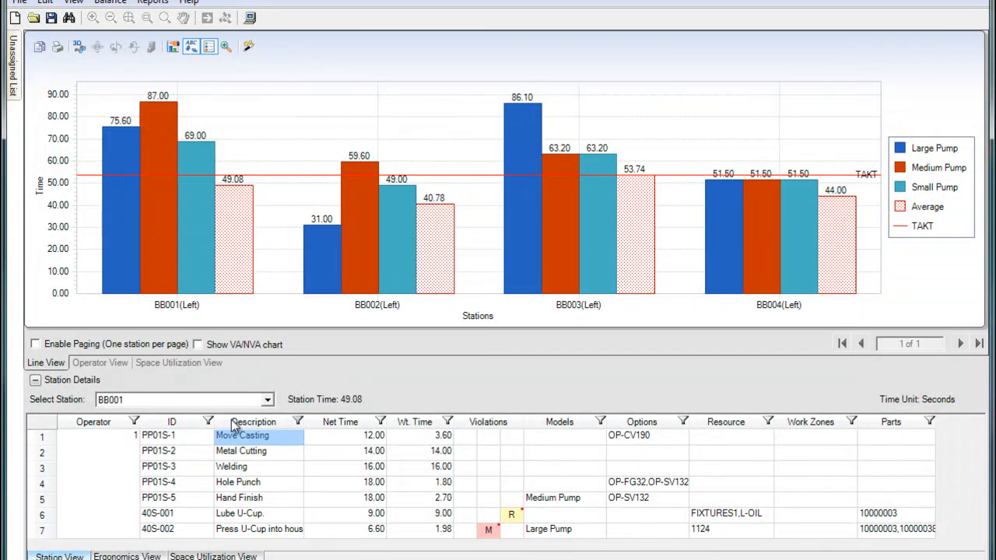
{"action": "left_click", "coordinate": [178, 363]}
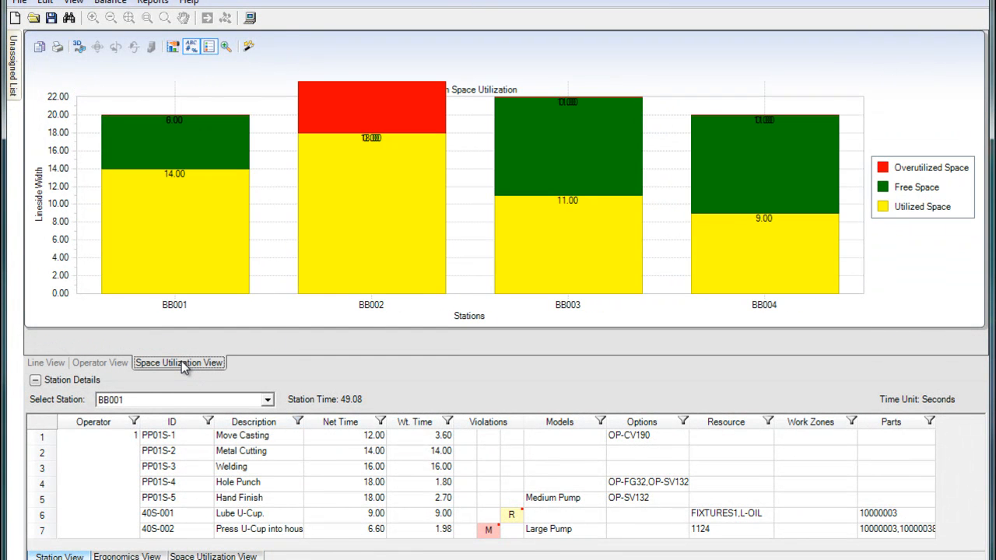